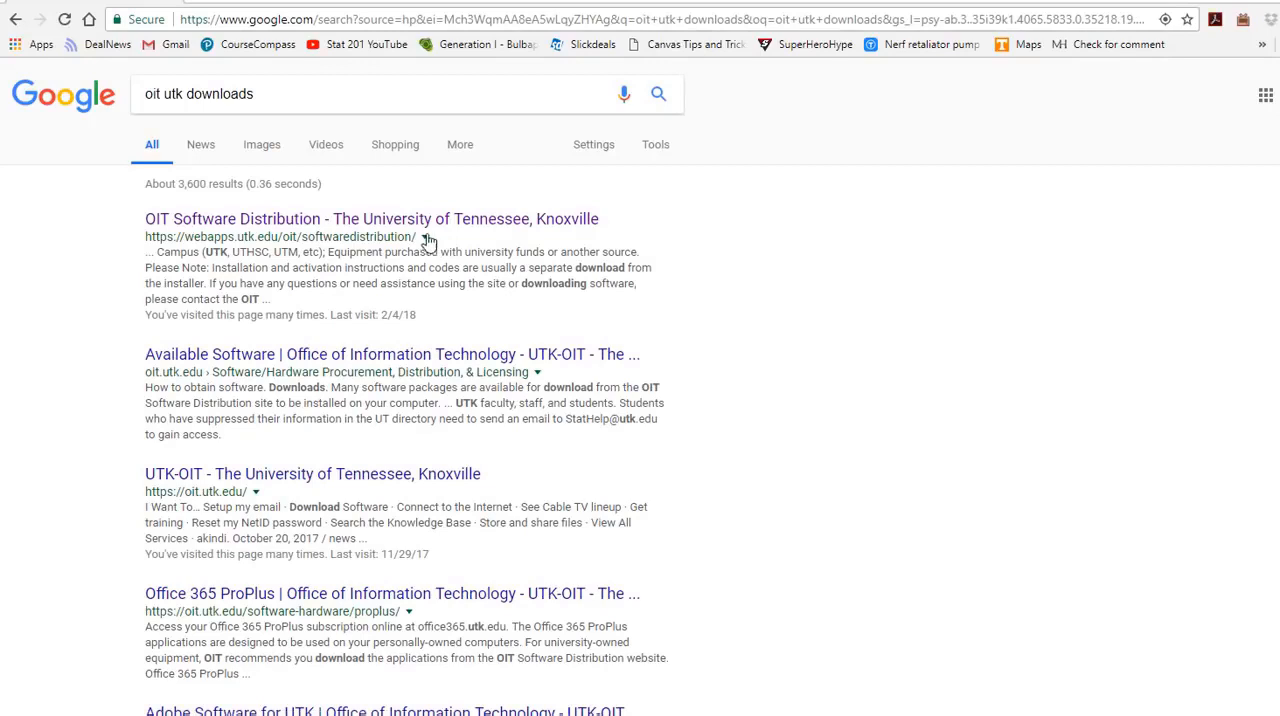
# Open the UTK OIT Software Distribution site from the search results and log in
pyautogui.click(372, 218)
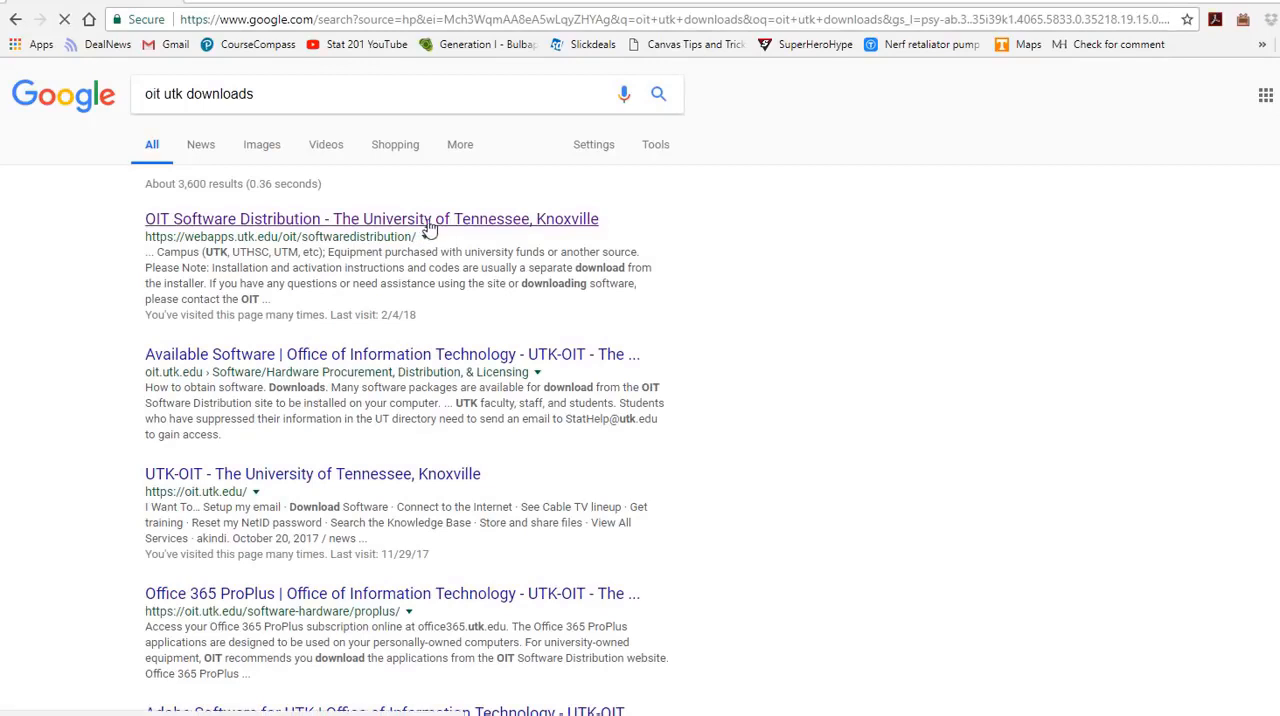
pyautogui.click(371, 218)
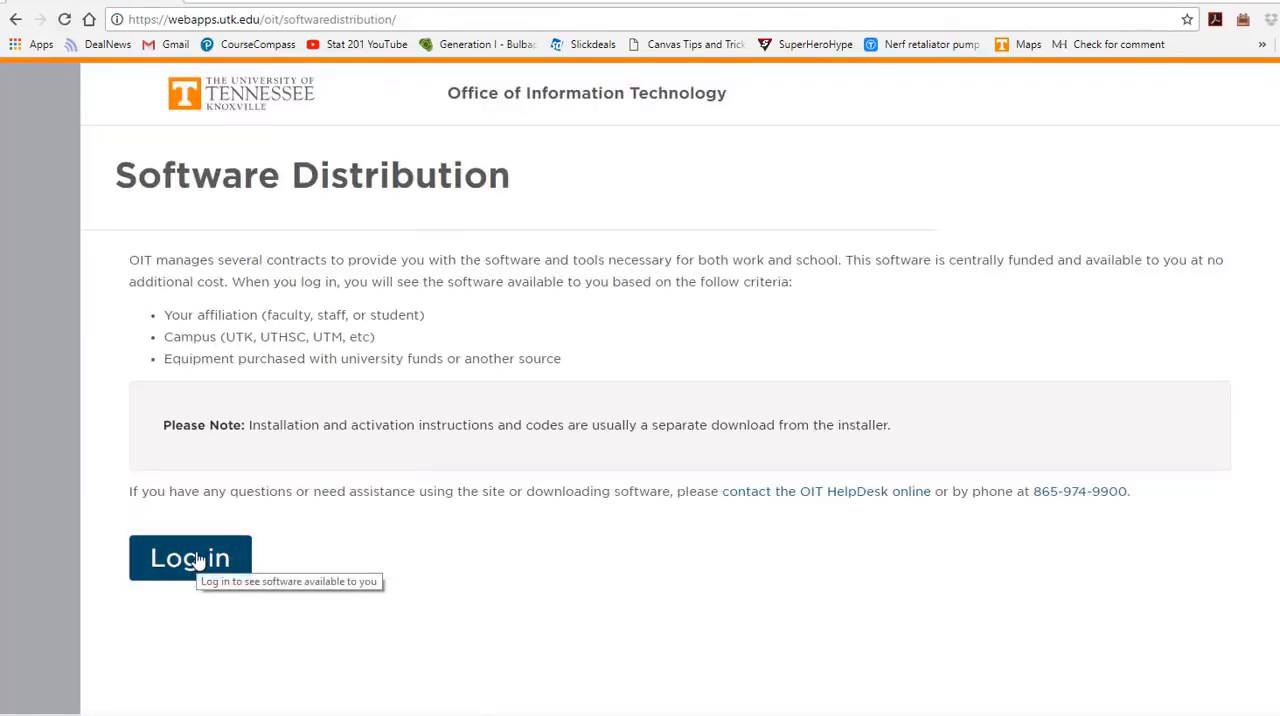
pyautogui.click(190, 557)
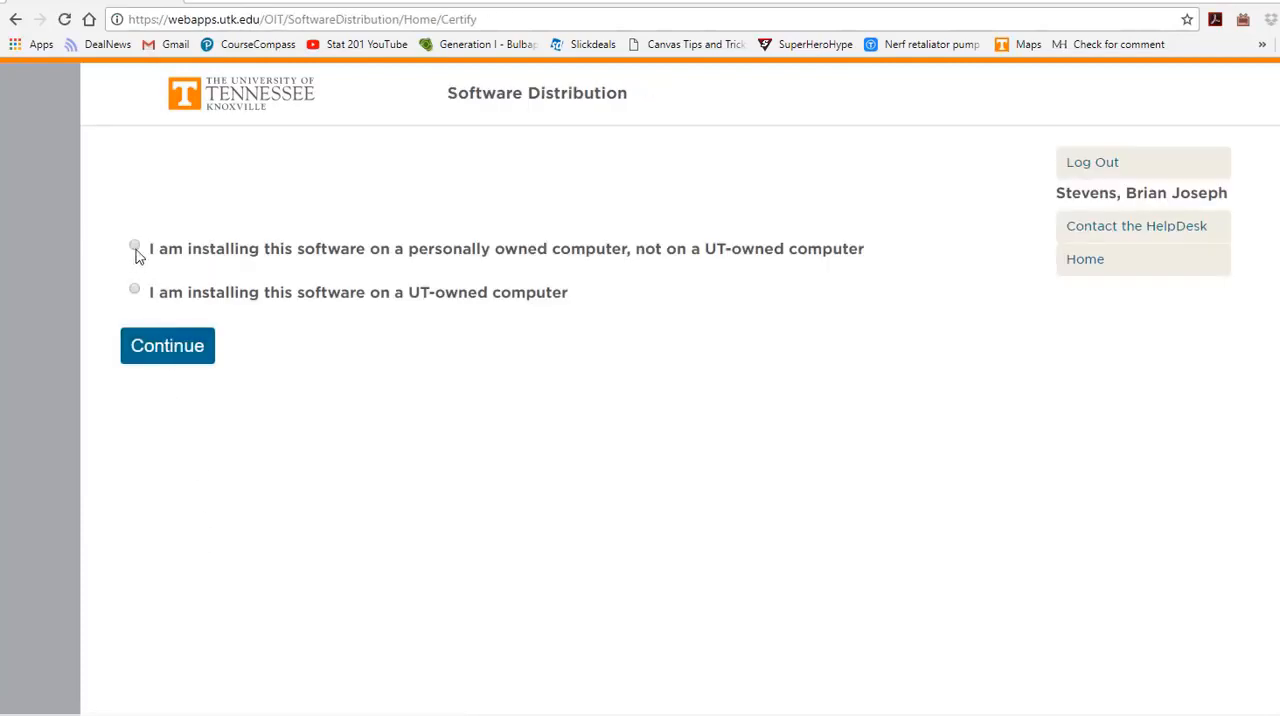
# Certify installation on a personally owned computer and continue
pyautogui.click(134, 245)
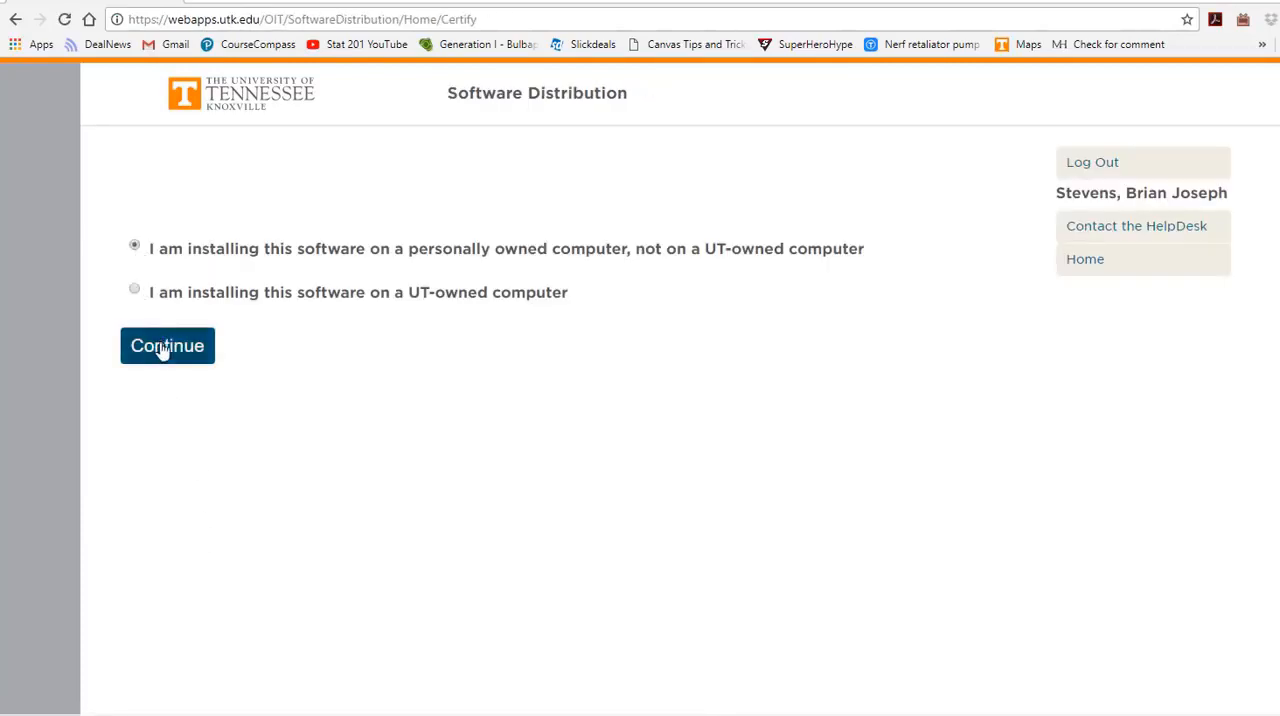
pyautogui.click(167, 345)
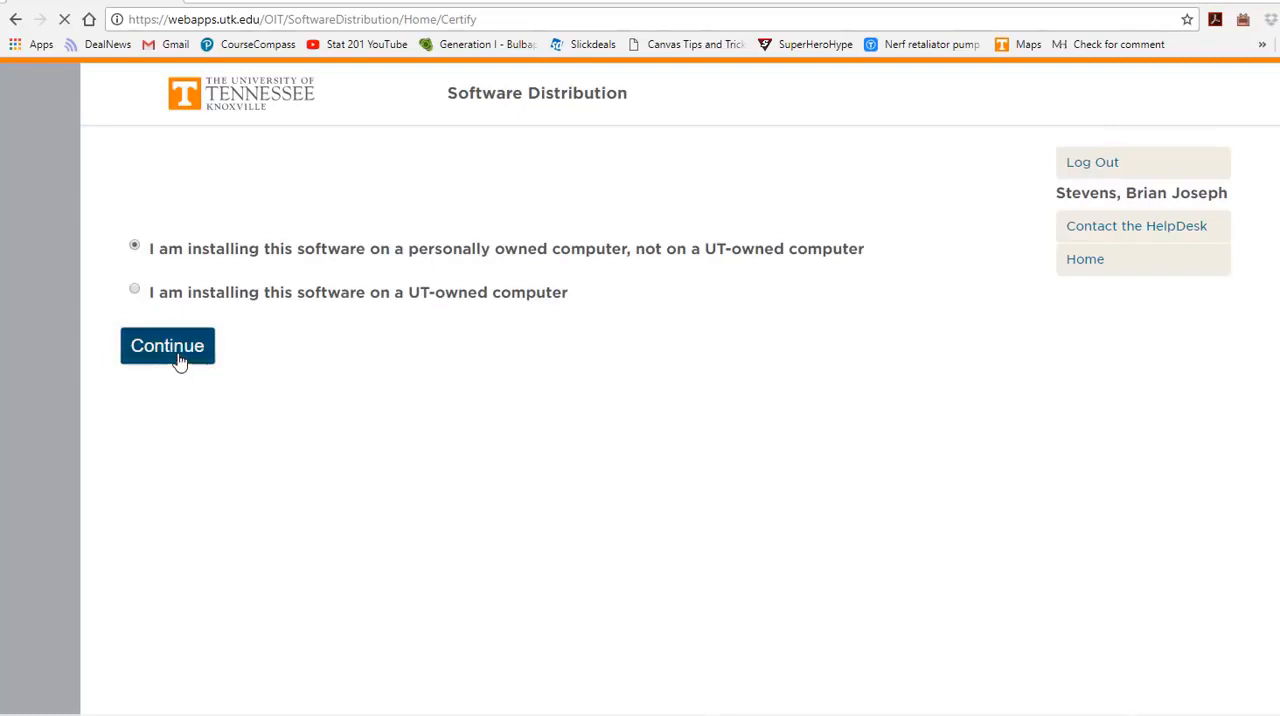
pyautogui.click(167, 345)
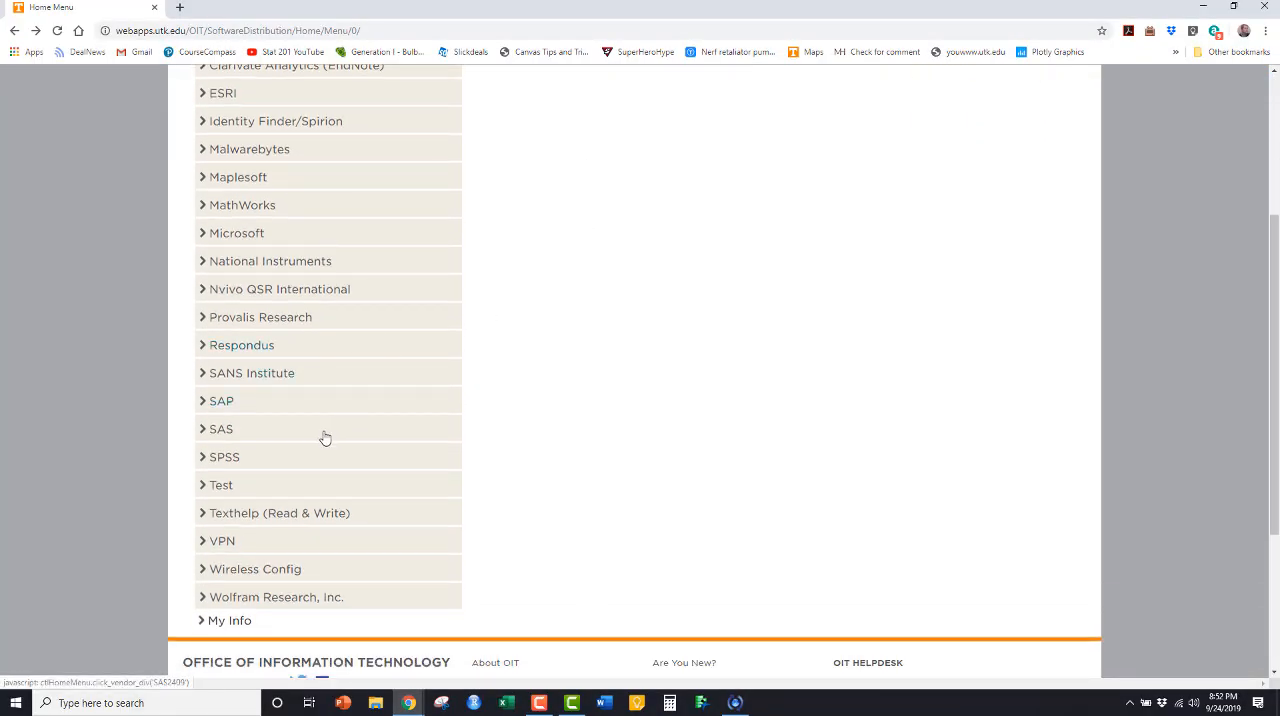
# Under SAS, acknowledge the JMP Pro 13.2 help document and download the software
pyautogui.click(221, 428)
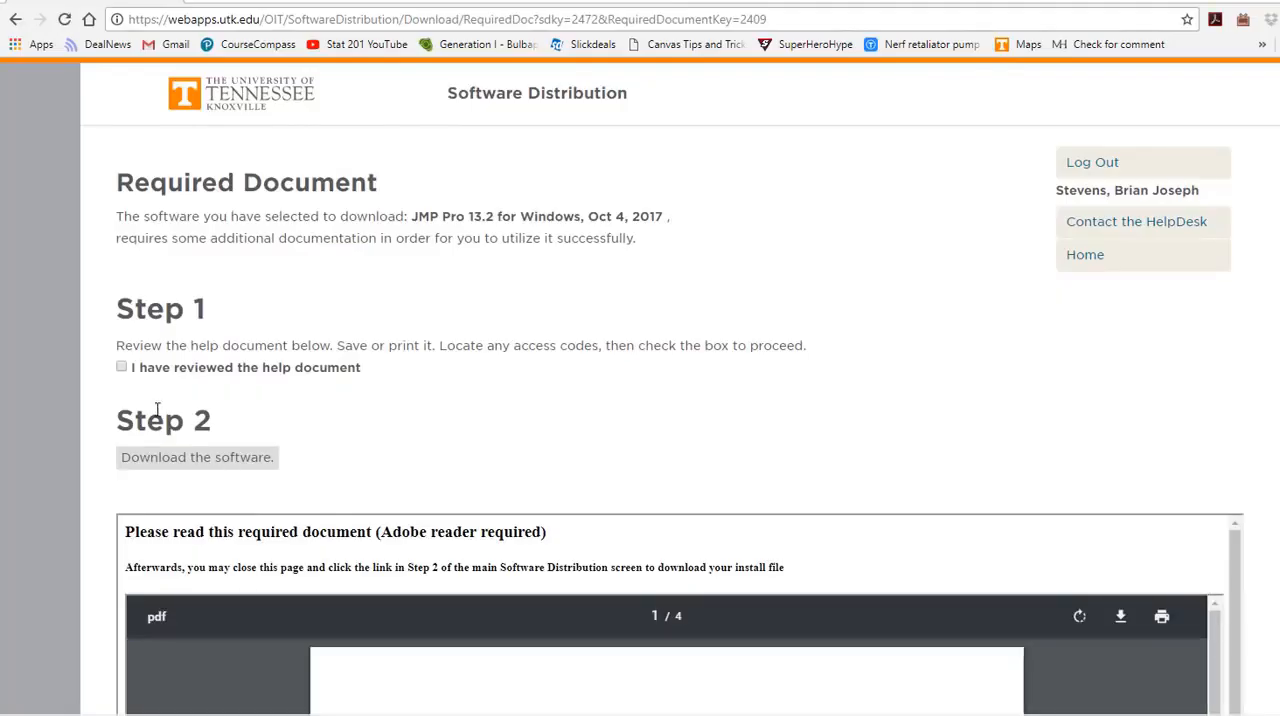
pyautogui.click(121, 367)
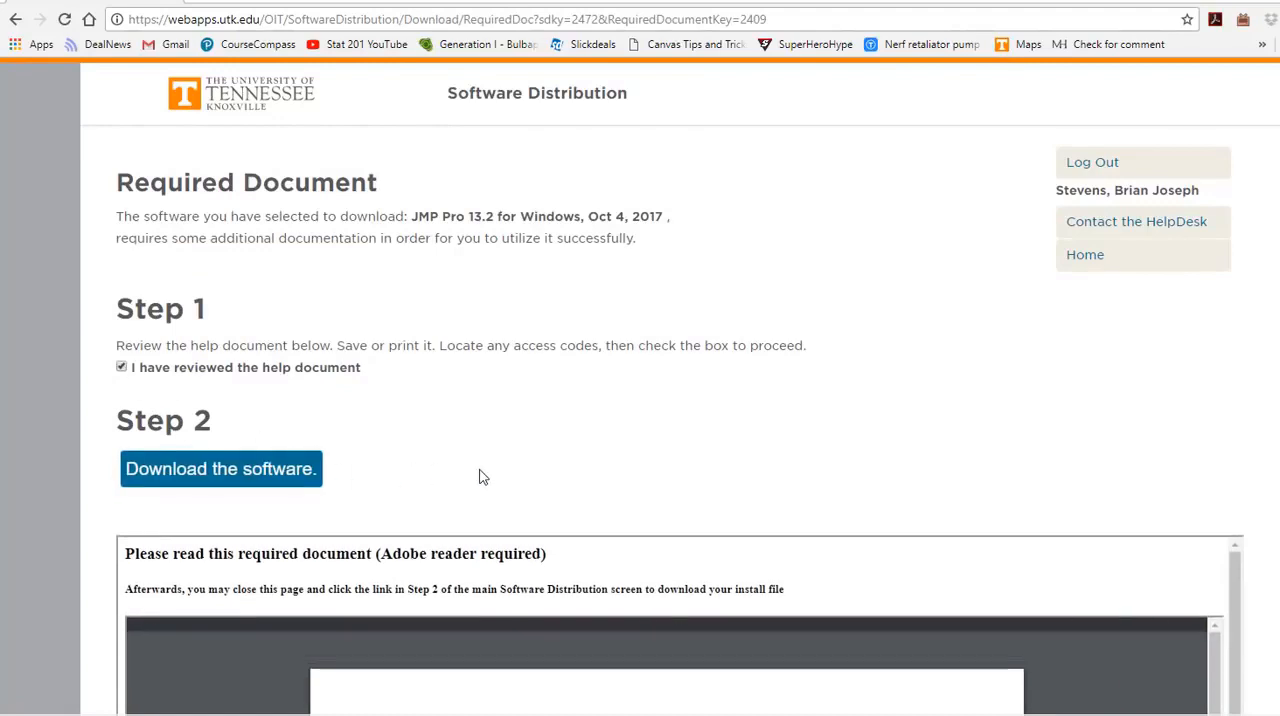
pyautogui.scroll(-3)
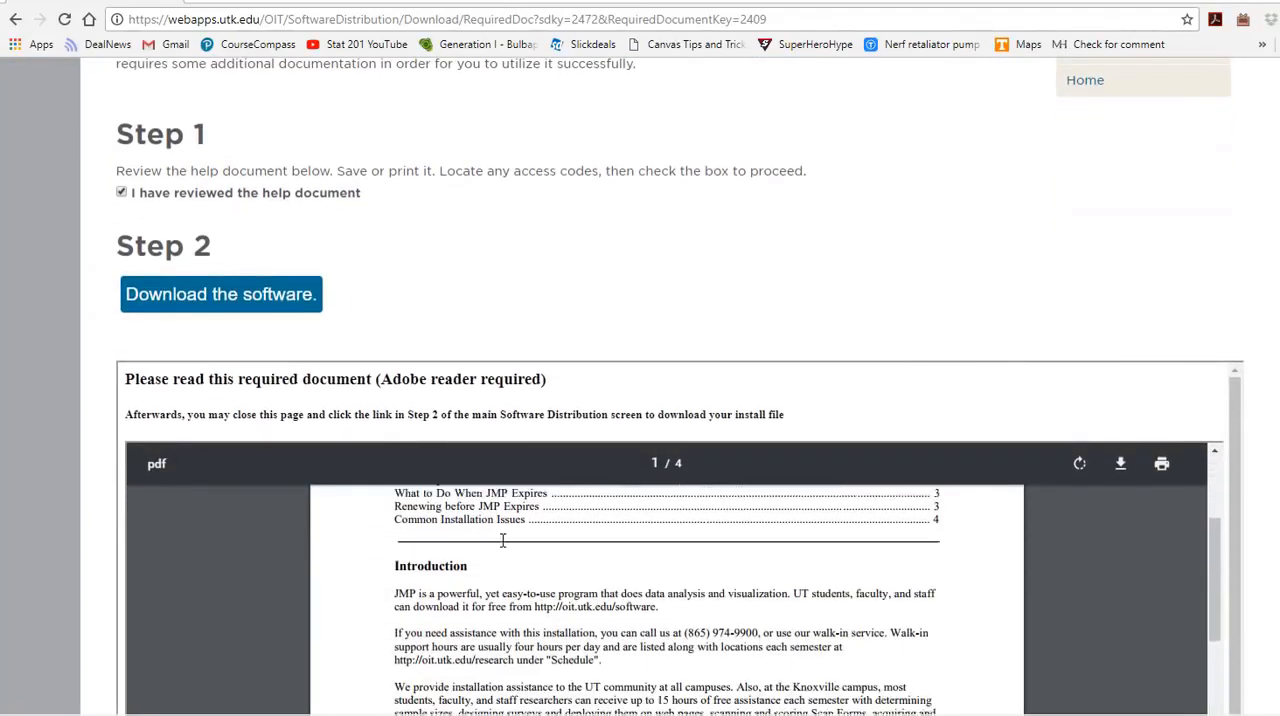
pyautogui.scroll(-3)
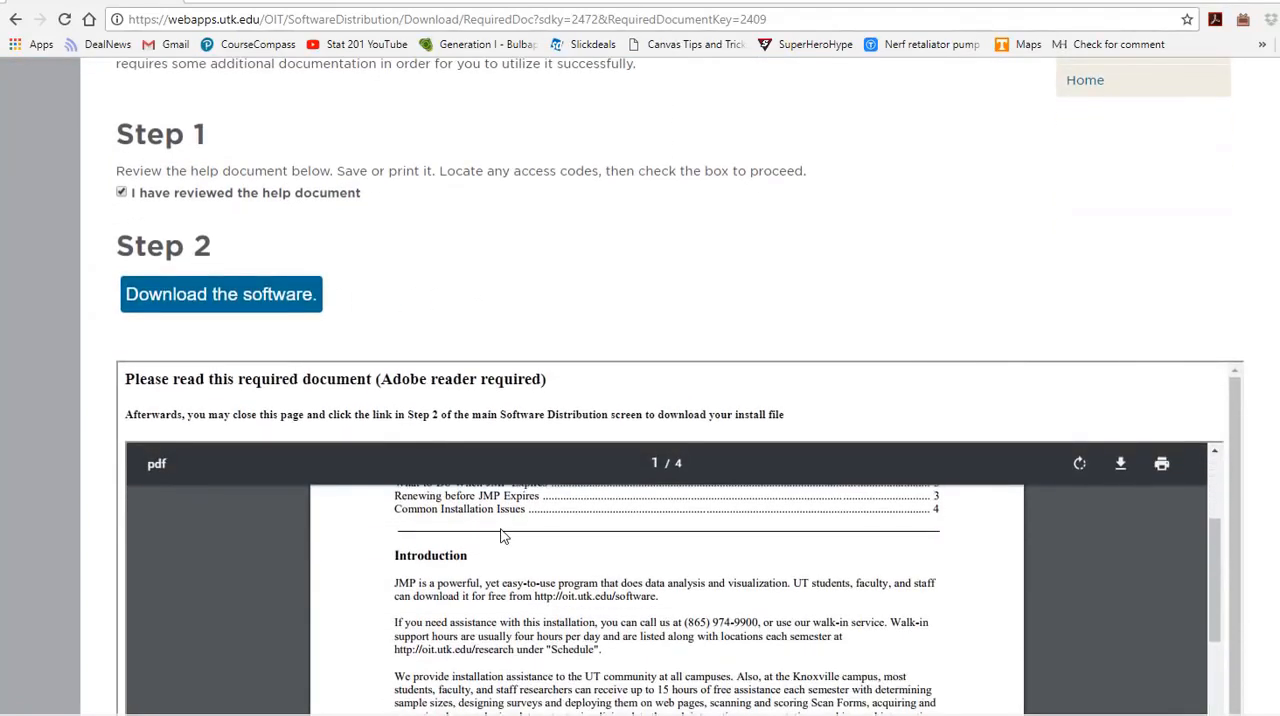
pyautogui.moveTo(380, 425)
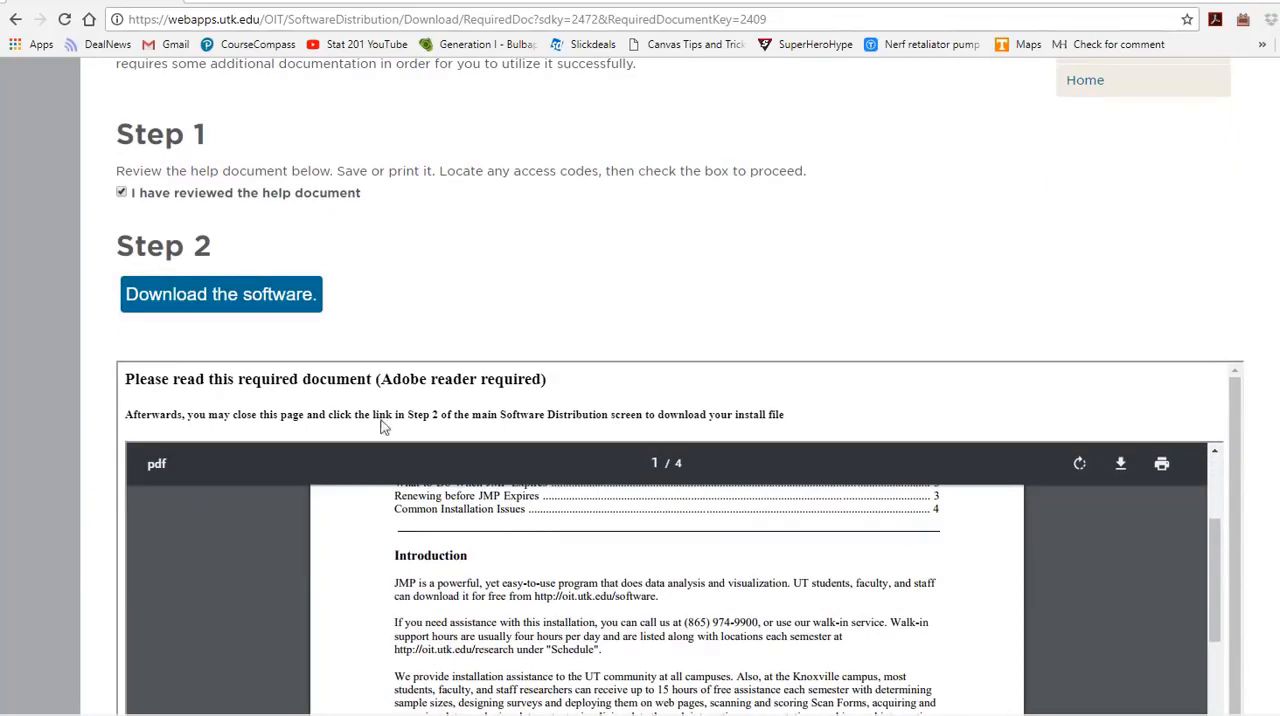
pyautogui.moveTo(247, 289)
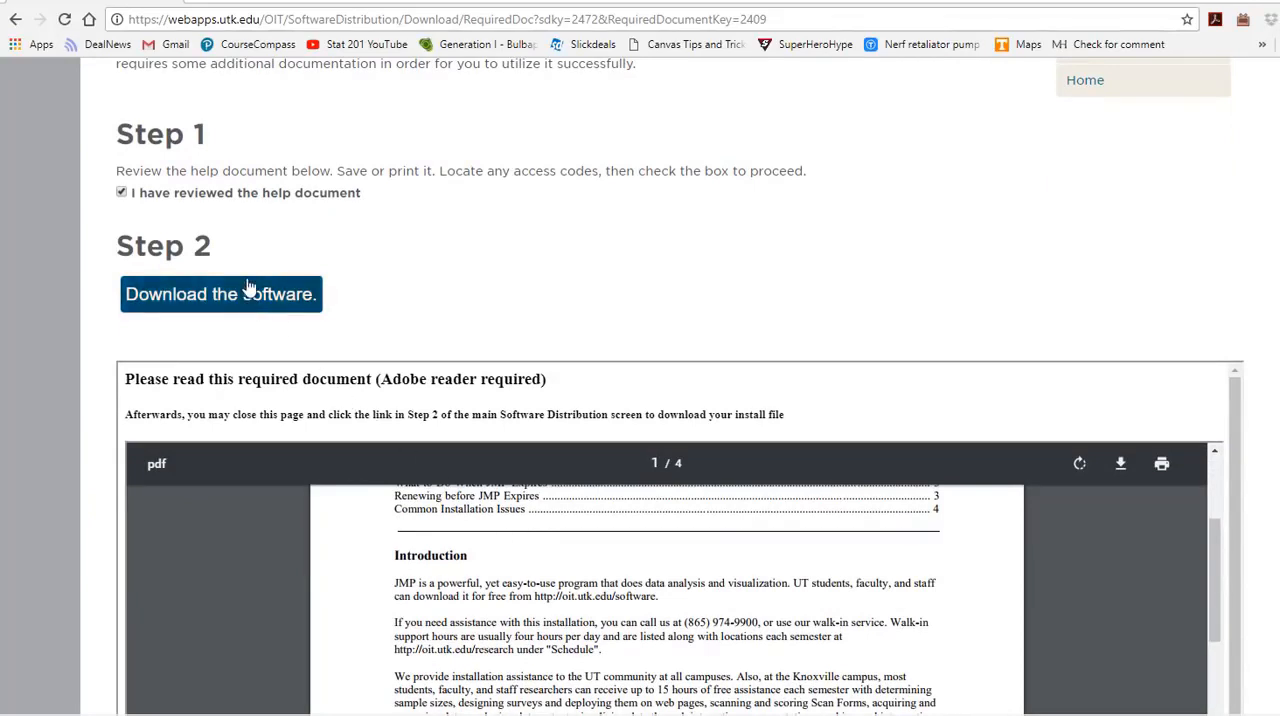
pyautogui.click(220, 293)
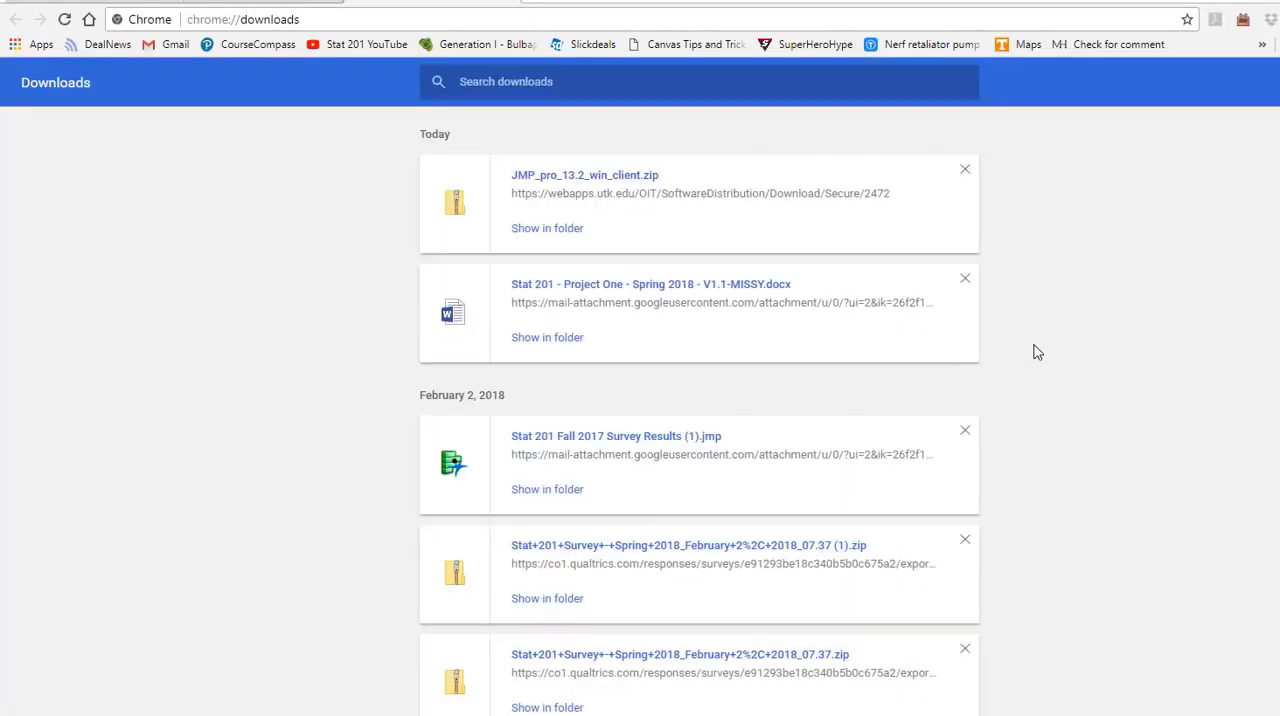
pyautogui.moveTo(573, 240)
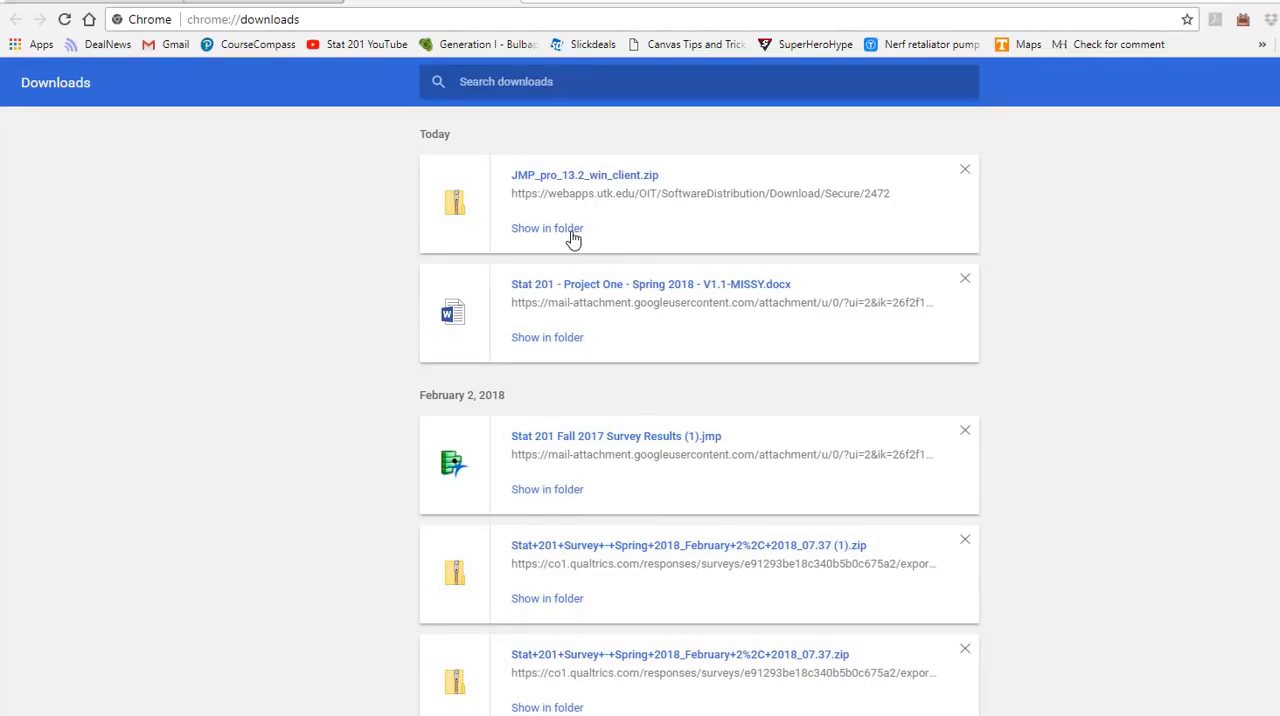
# Show JMP_pro_13.2_win_client.zip in its folder from Chrome's downloads page
pyautogui.click(547, 228)
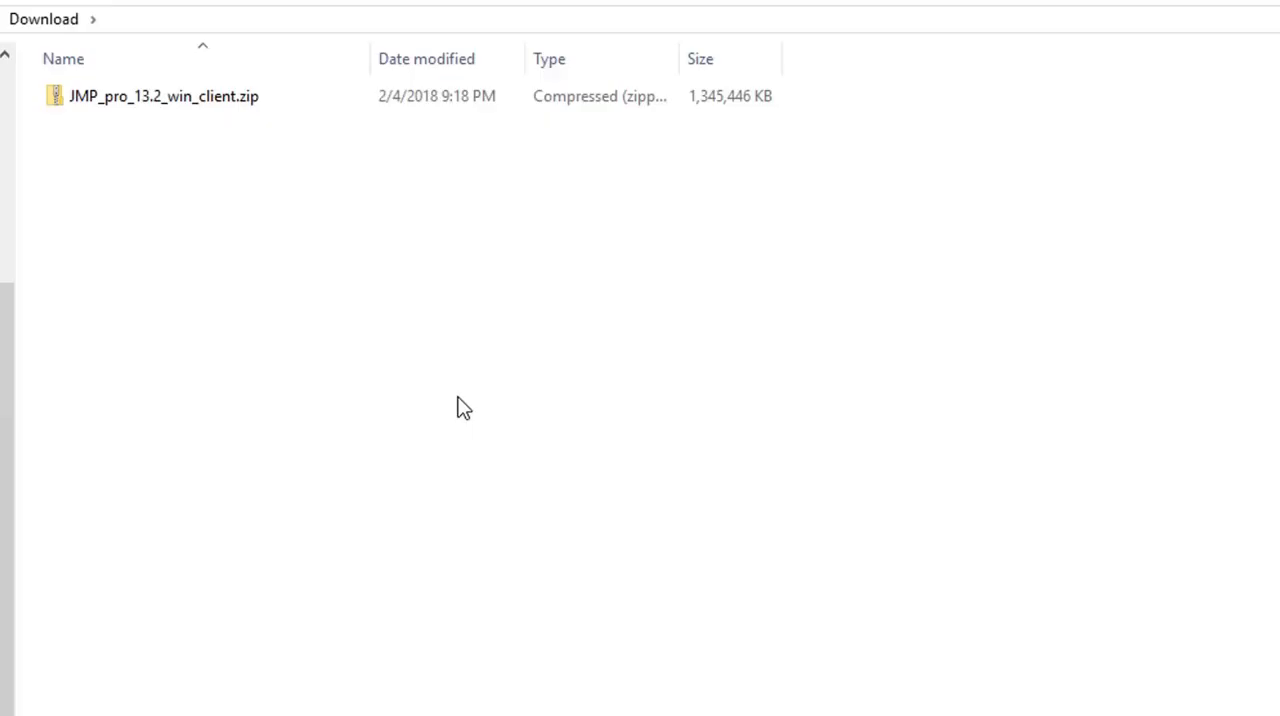
pyautogui.moveTo(343, 298)
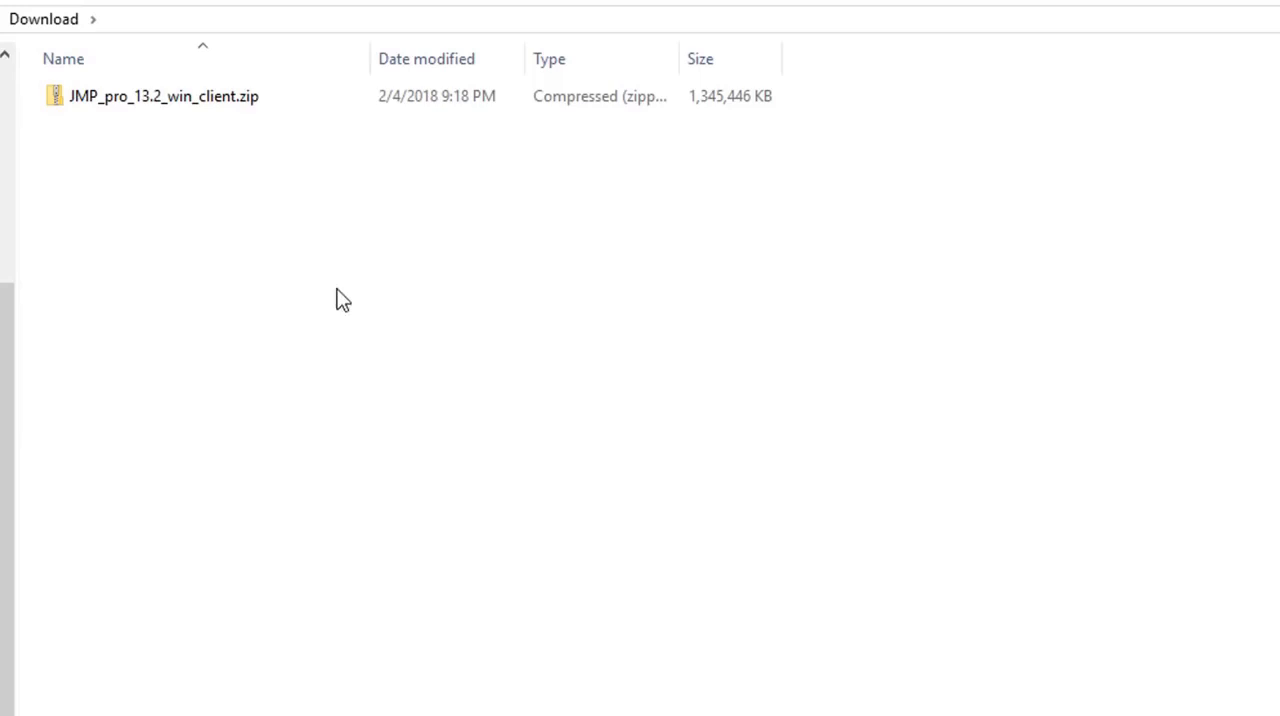
# Extract All of JMP_pro_13.2_win_client.zip to the suggested Download destination
pyautogui.rightClick(163, 96)
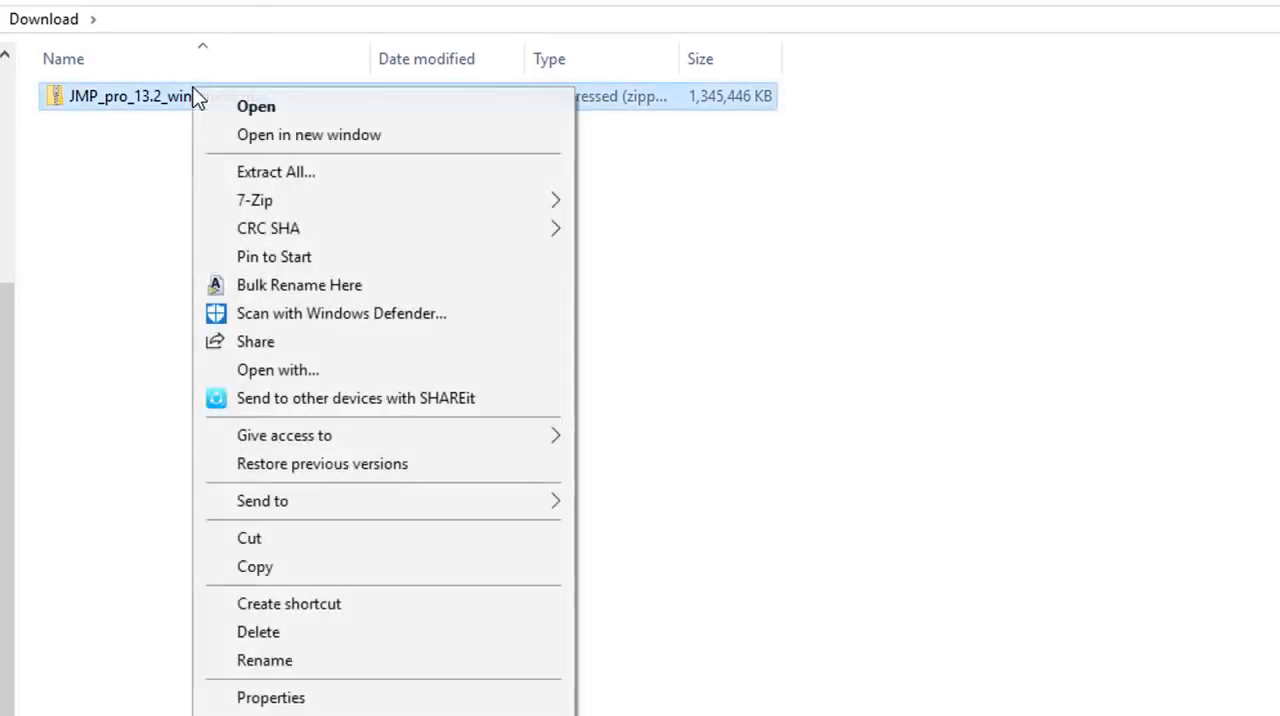
pyautogui.moveTo(290, 172)
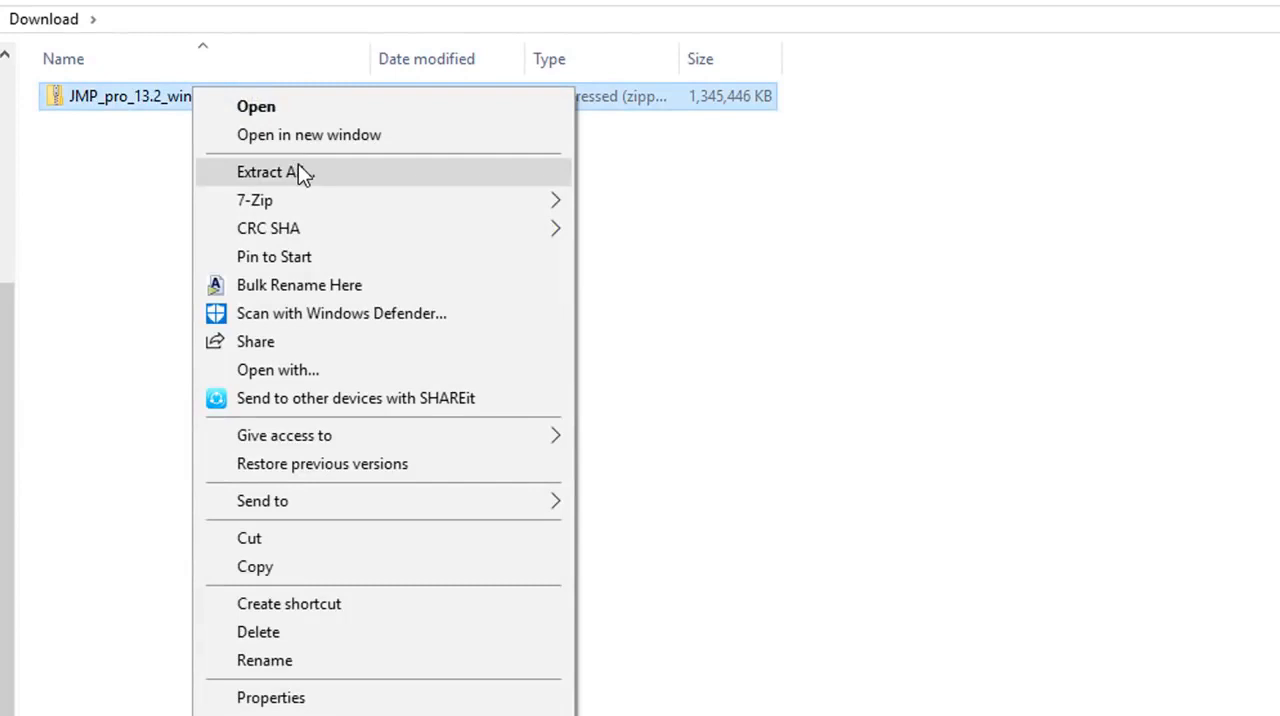
pyautogui.click(275, 171)
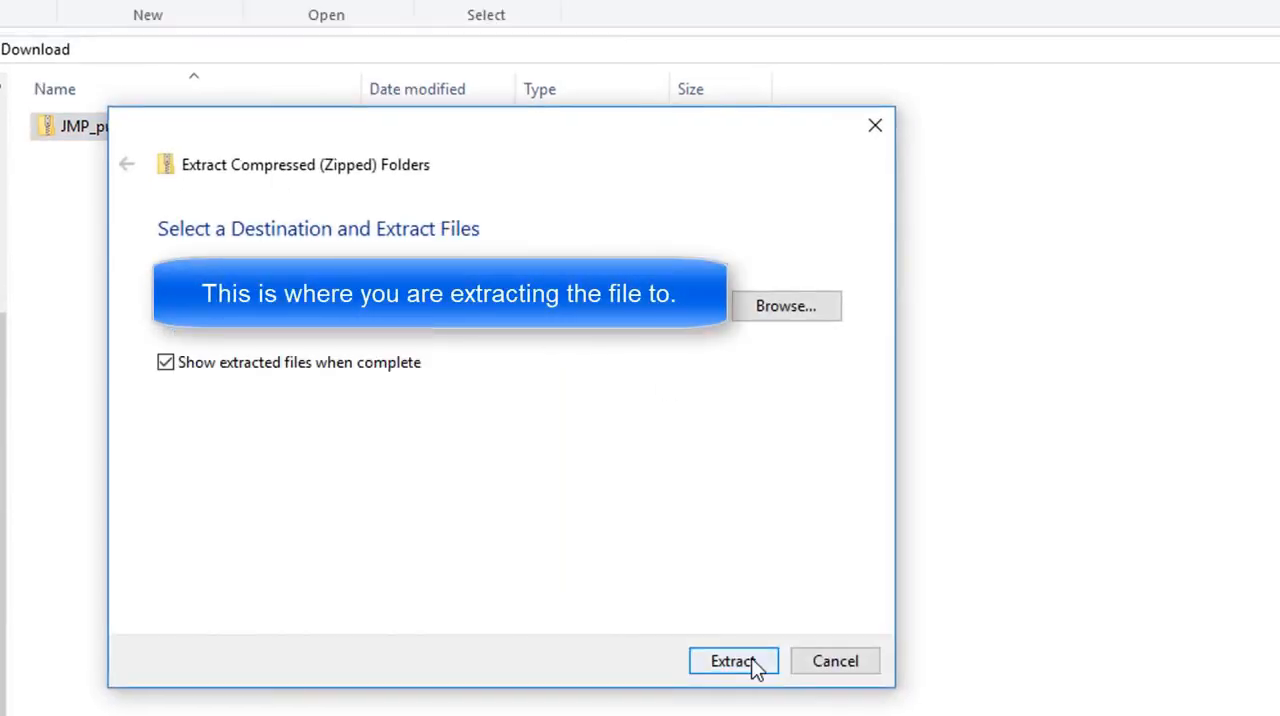
pyautogui.click(733, 661)
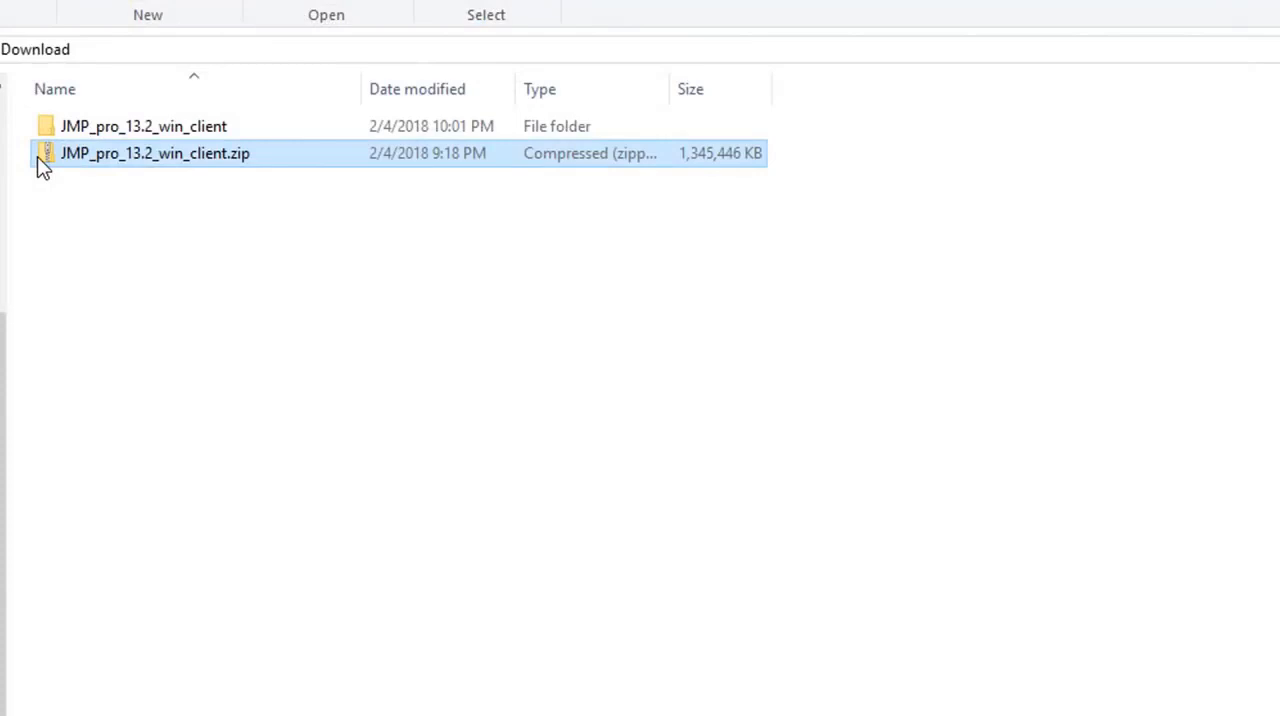
# Delete the zip and drill through JMP_pro_13.2_win_client, JMP, JMP_Pro and 13_2 into Windows
pyautogui.rightClick(155, 153)
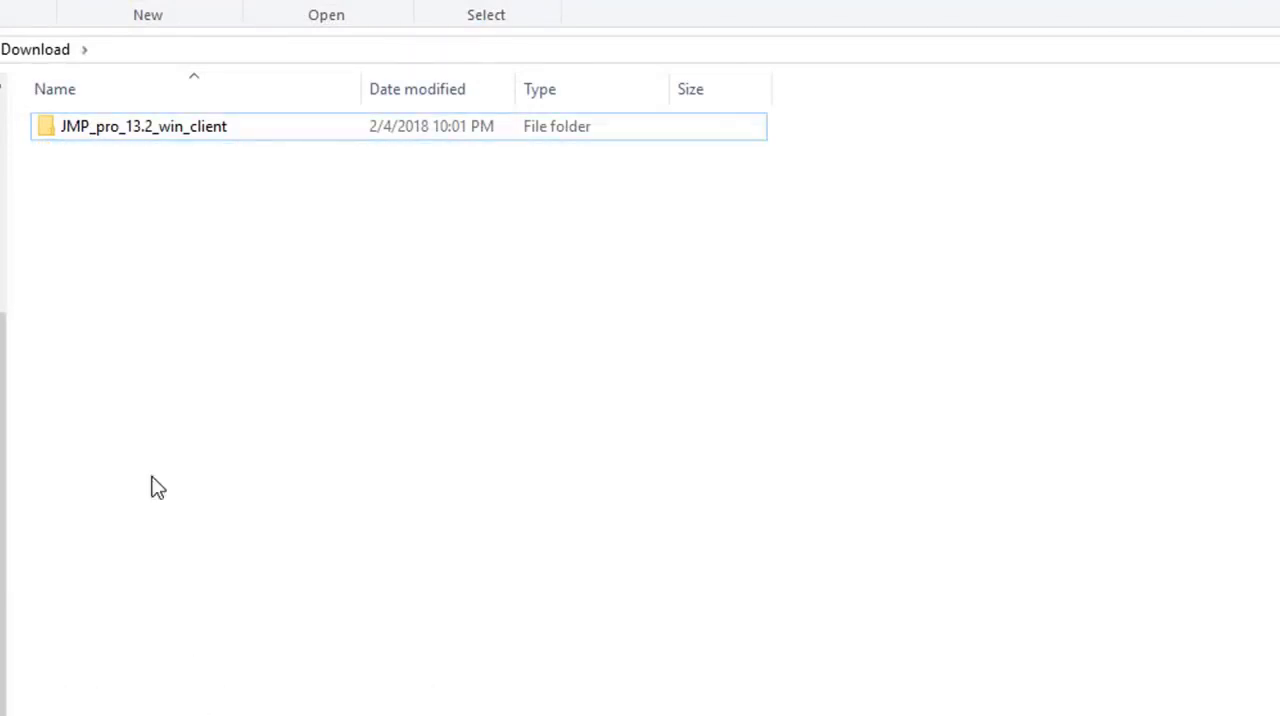
pyautogui.moveTo(48, 150)
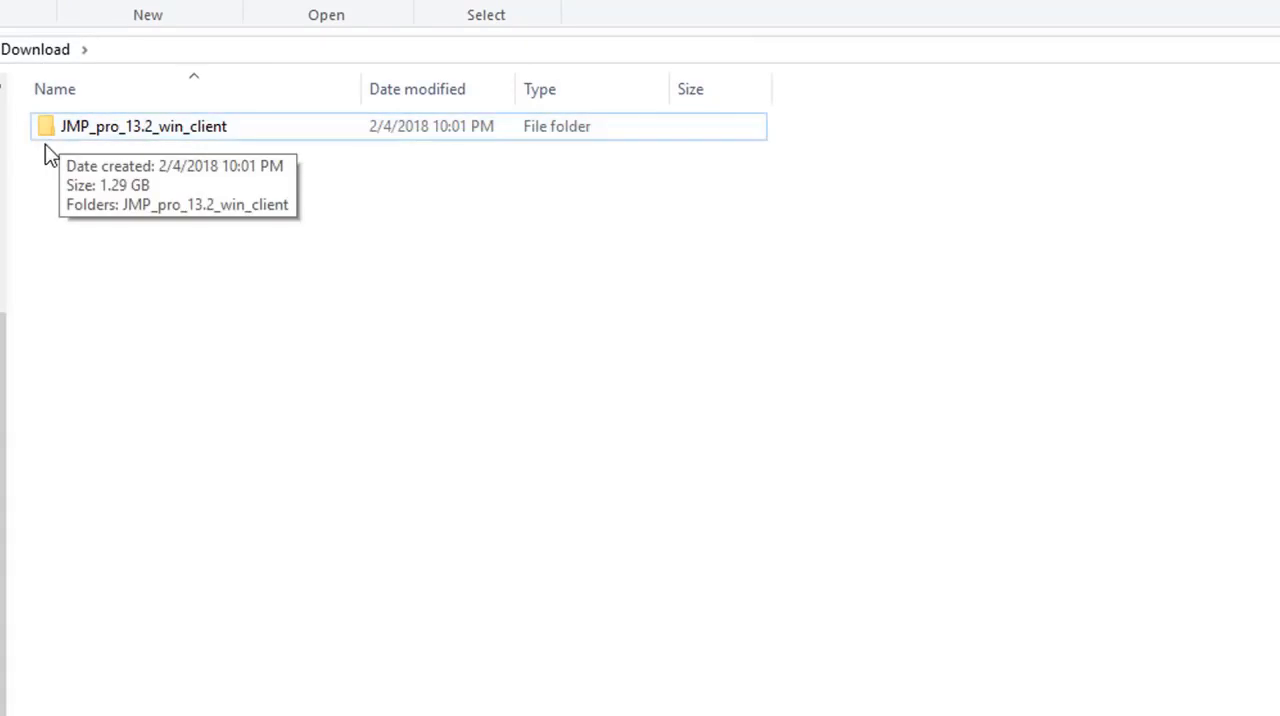
pyautogui.click(143, 126)
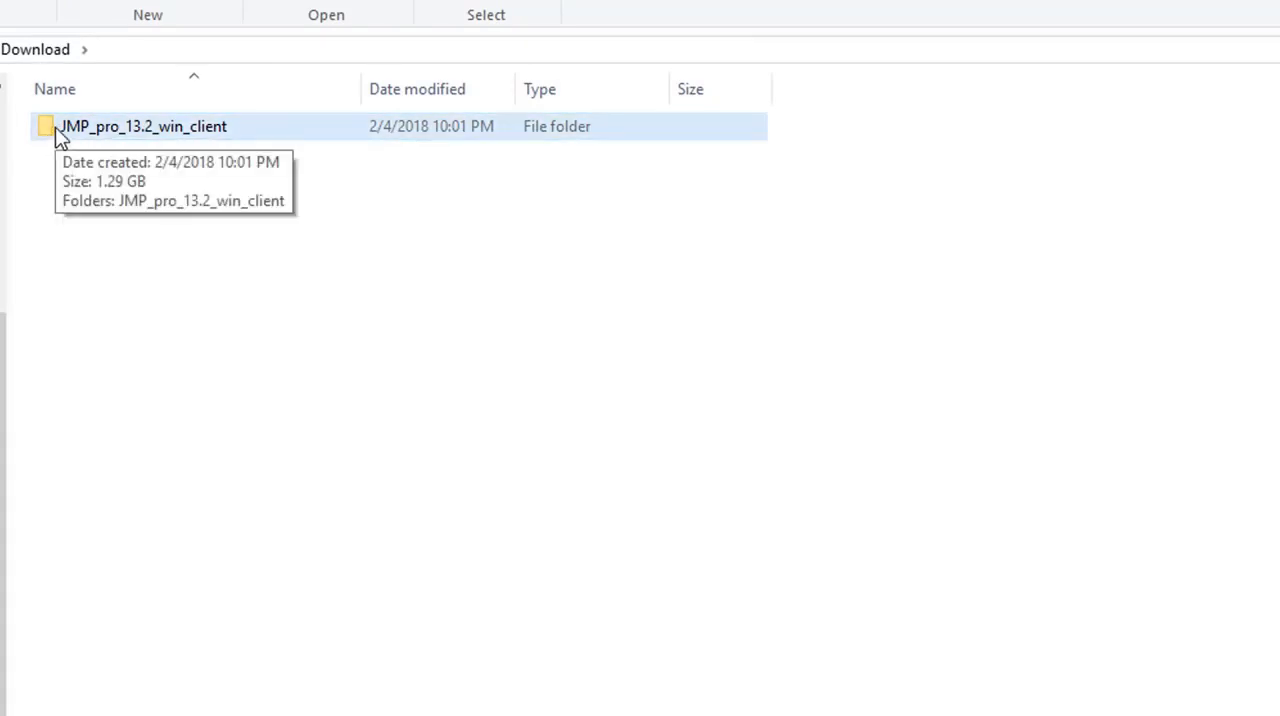
pyautogui.doubleClick(142, 126)
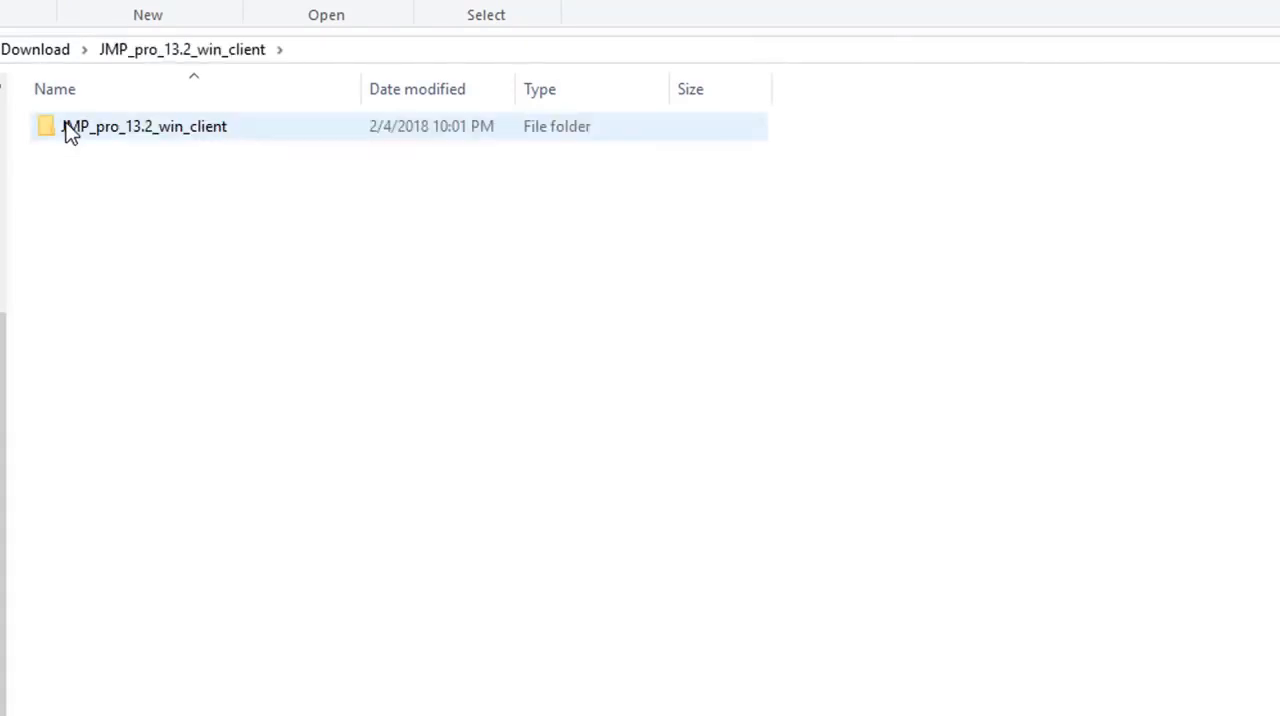
pyautogui.doubleClick(144, 126)
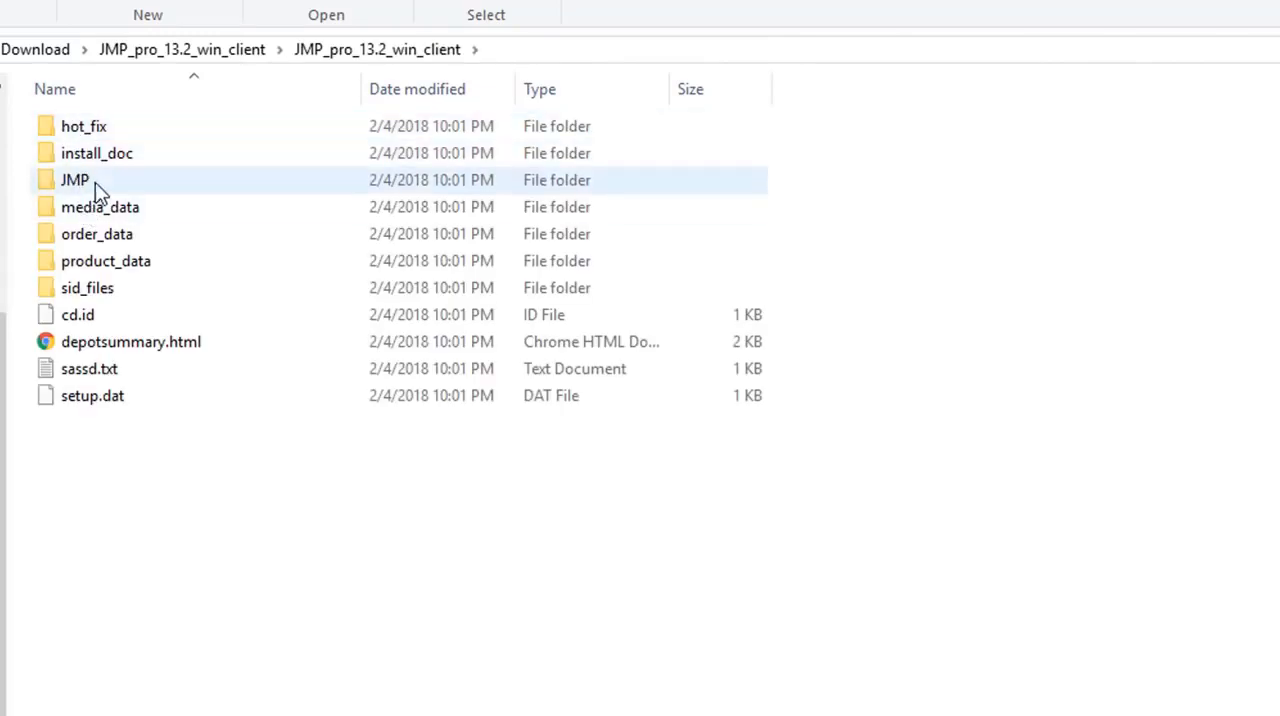
pyautogui.doubleClick(74, 180)
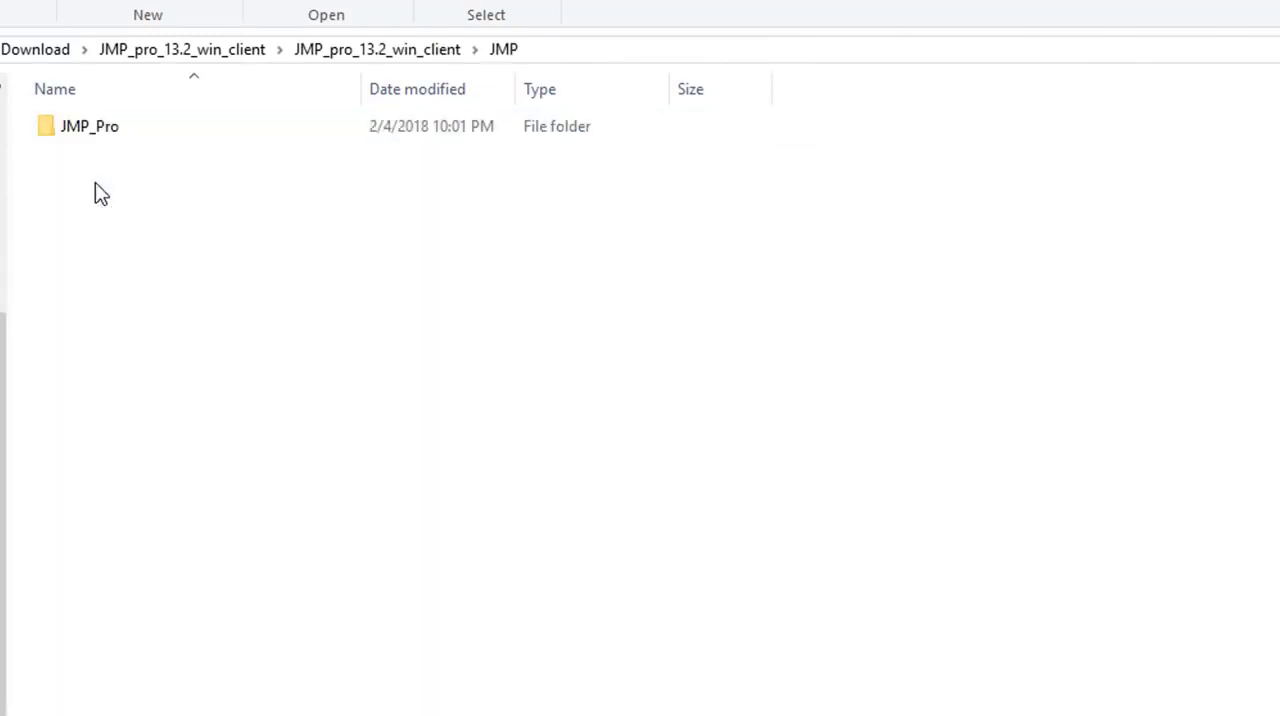
pyautogui.doubleClick(90, 125)
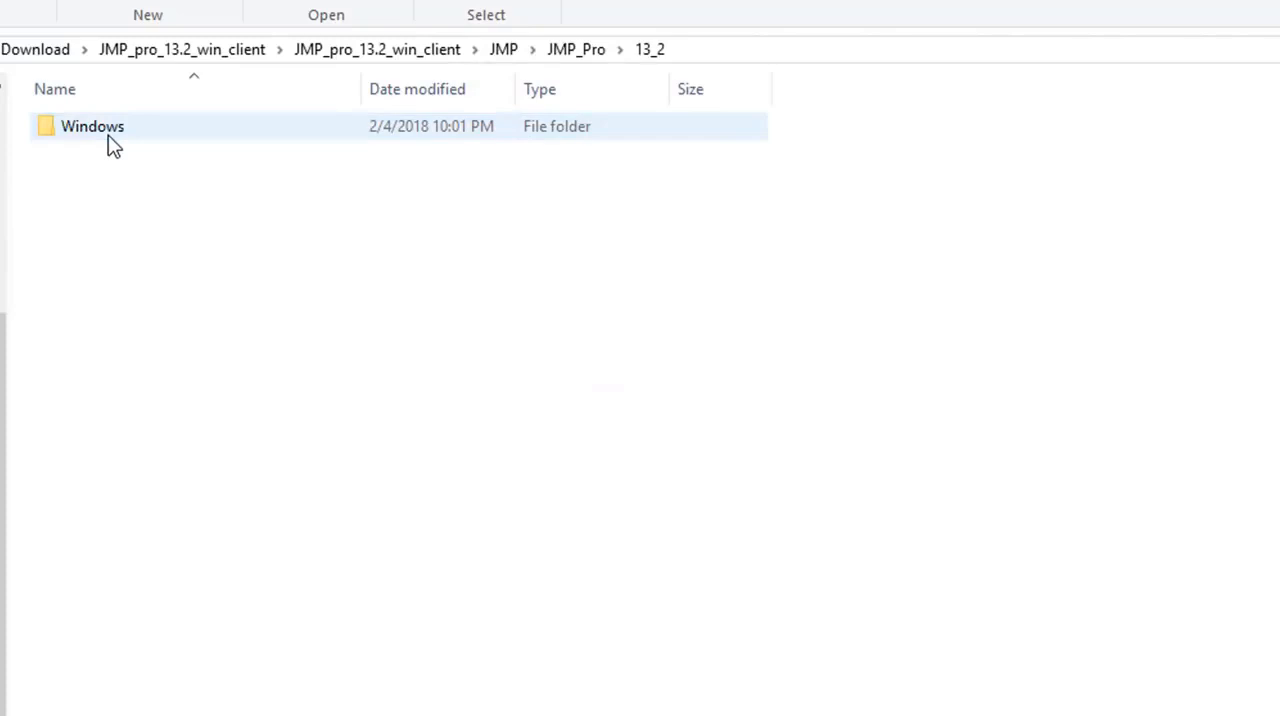
pyautogui.doubleClick(92, 126)
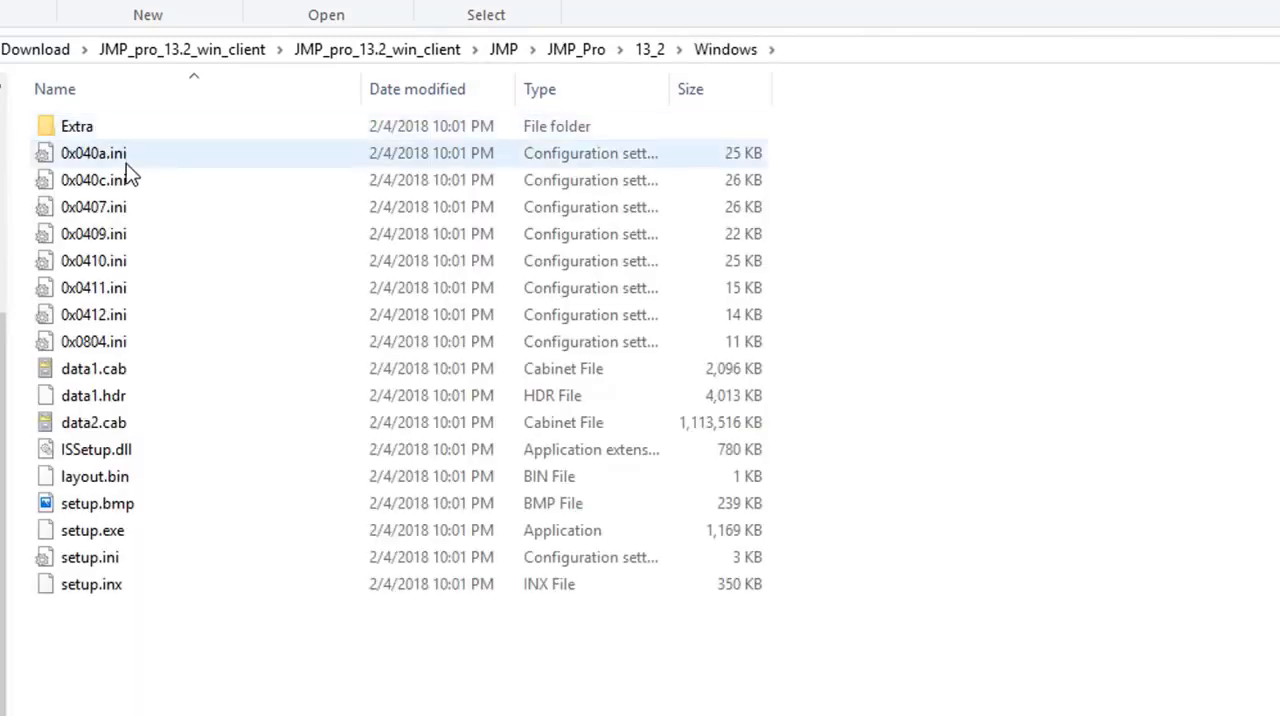
pyautogui.click(92, 530)
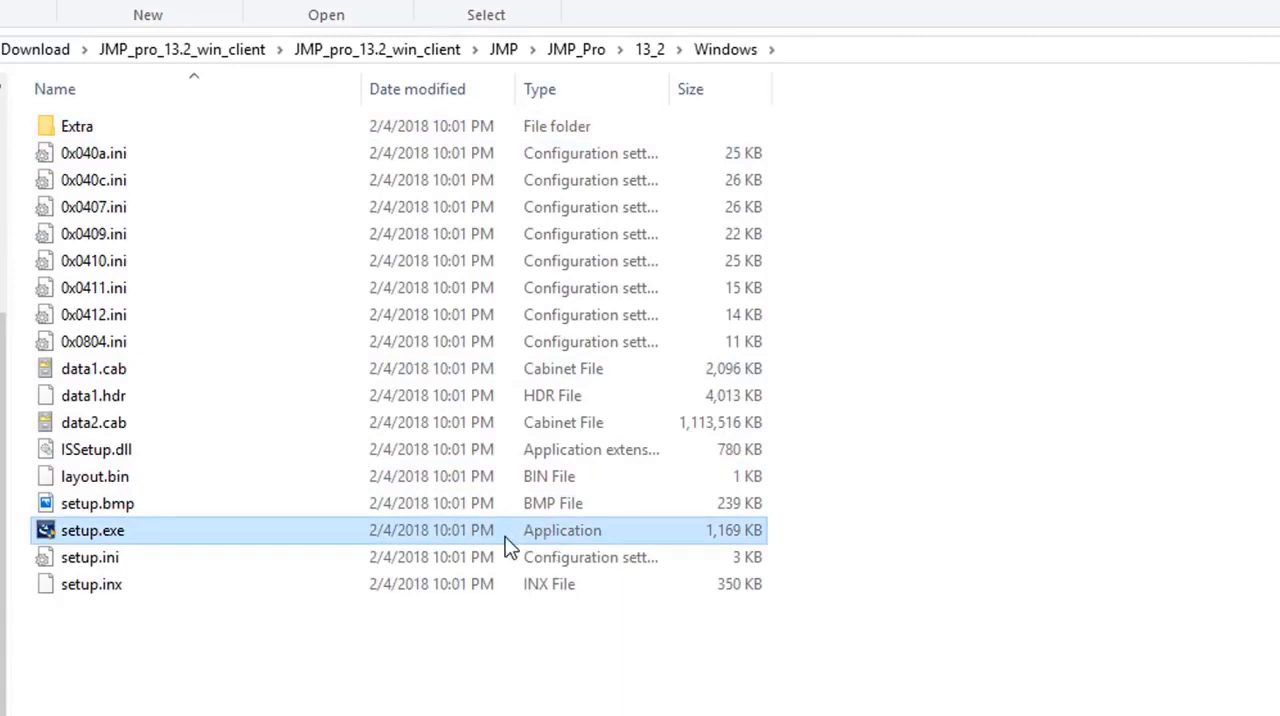
pyautogui.moveTo(205, 535)
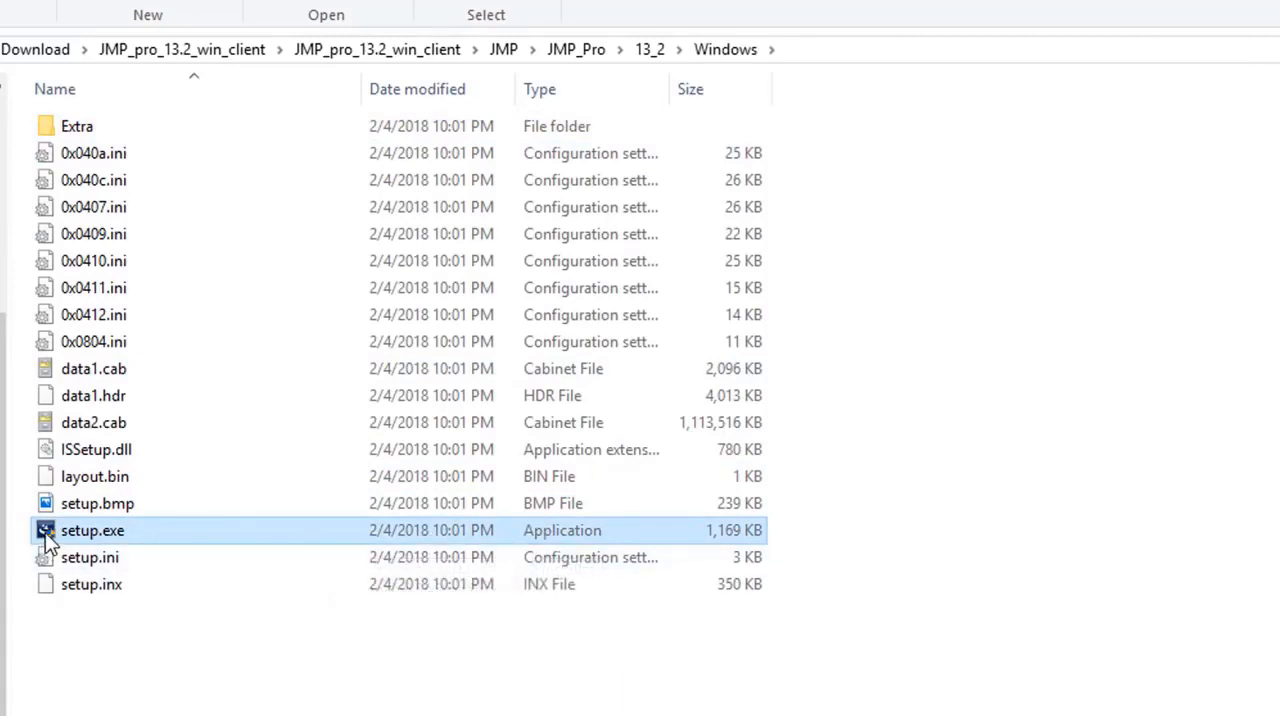
pyautogui.moveTo(93, 530)
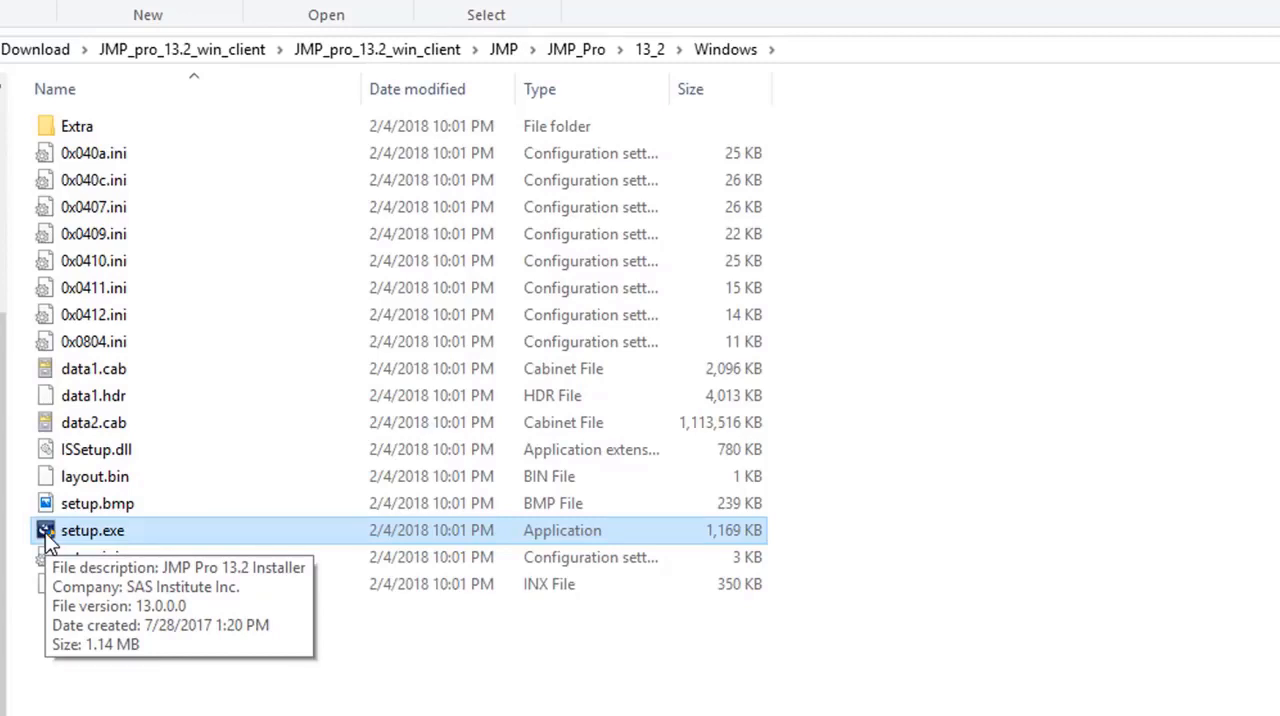
pyautogui.click(35, 49)
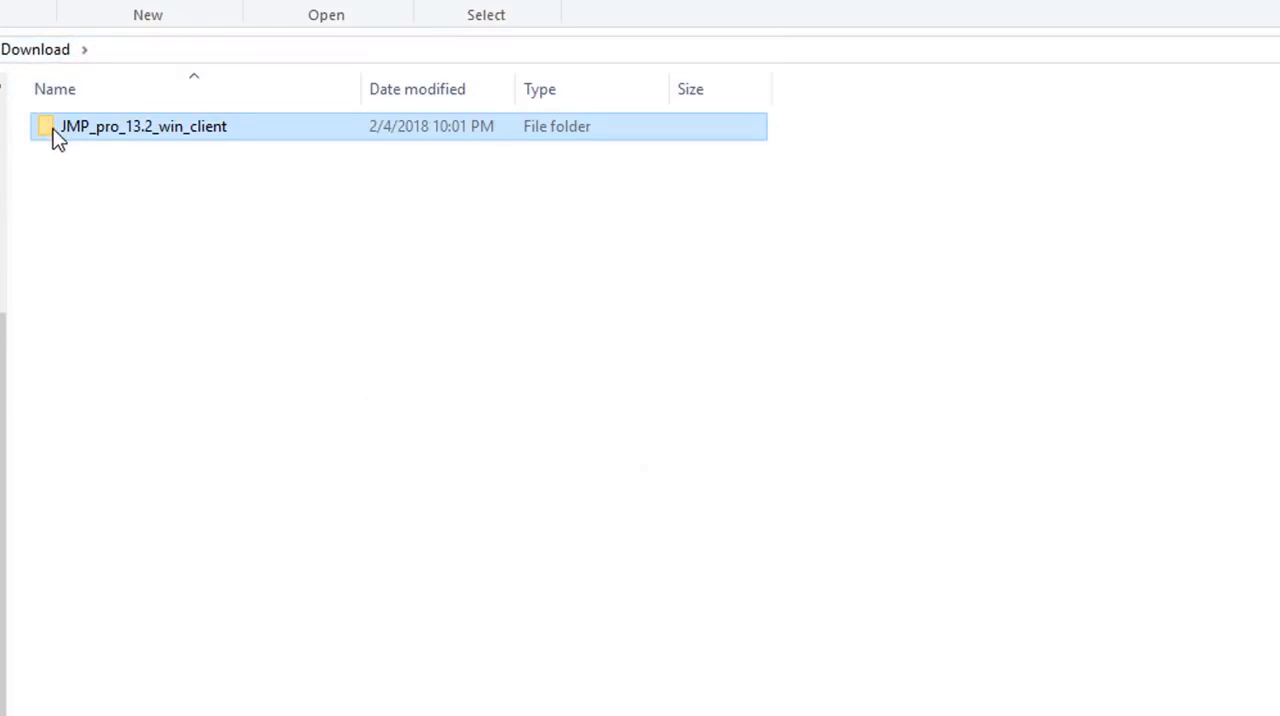
pyautogui.doubleClick(143, 126)
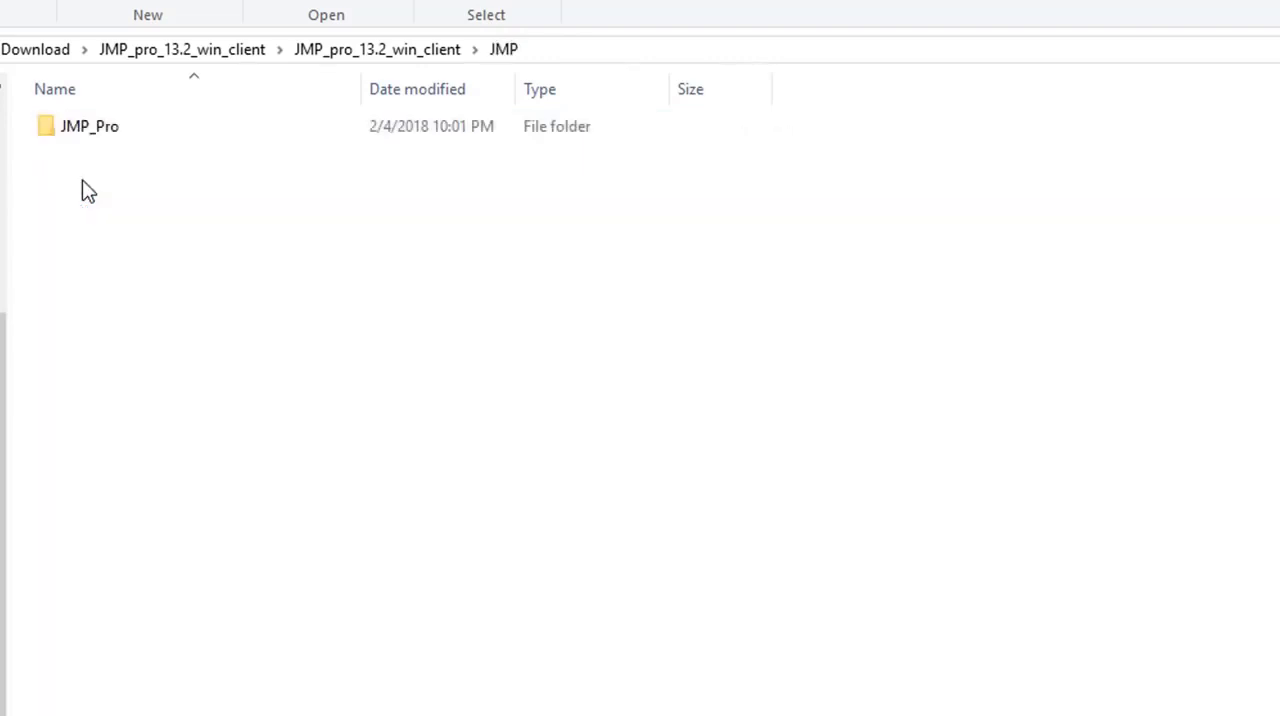
pyautogui.doubleClick(89, 125)
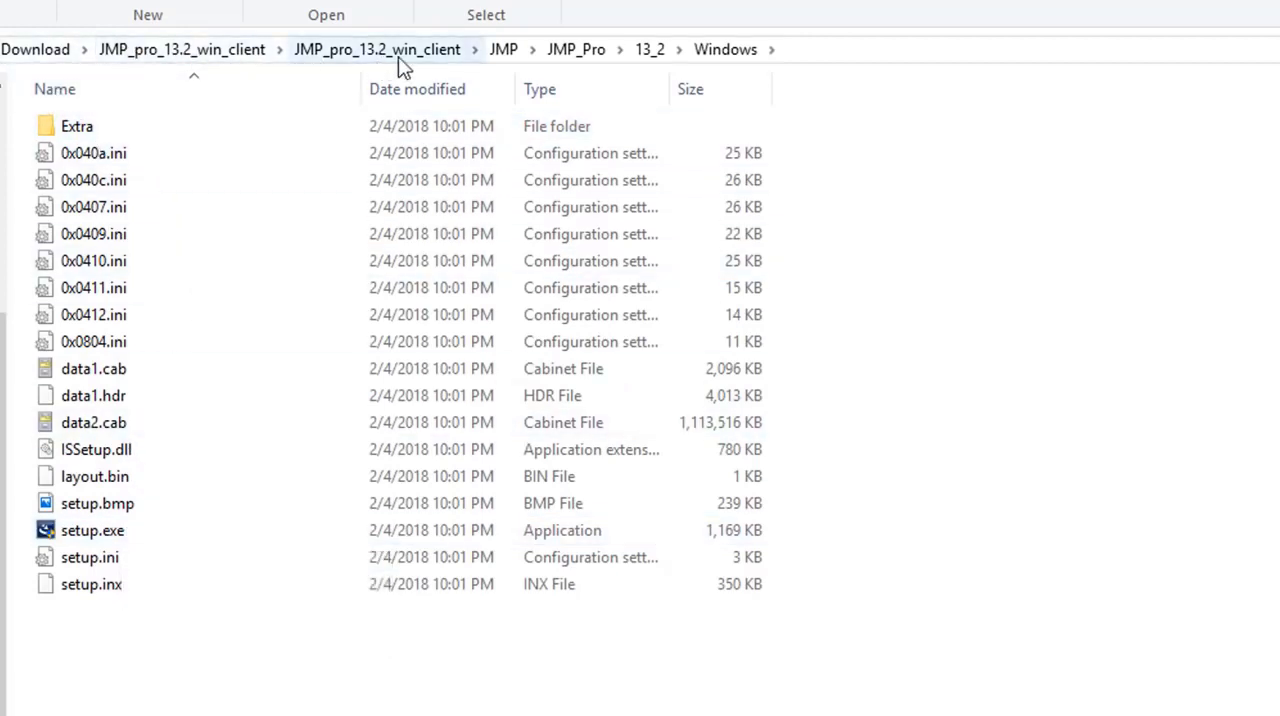
pyautogui.moveTo(725, 49)
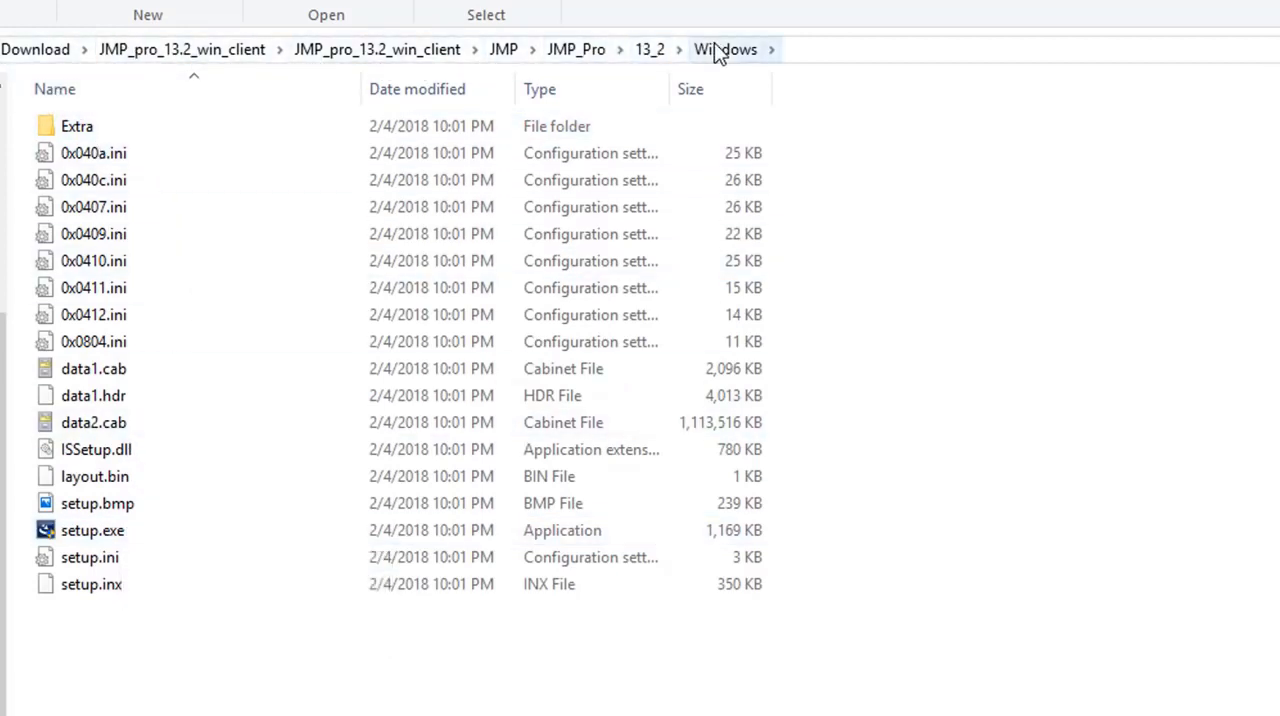